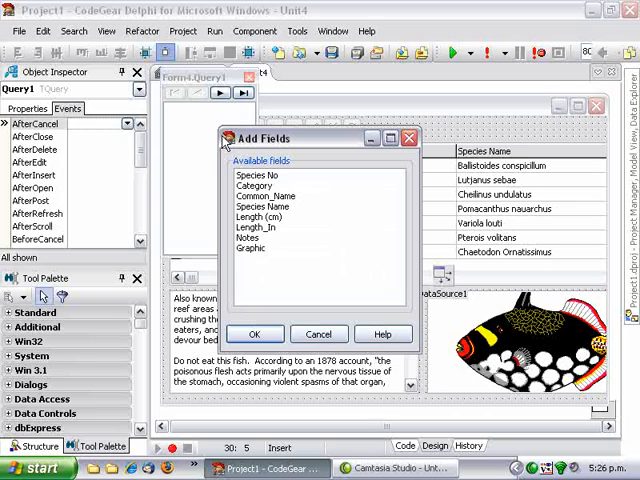
Step: Add all available fields, Category through Graphic, as persistent fields of Query1
{"action": "left_click", "coordinate": [253, 334]}
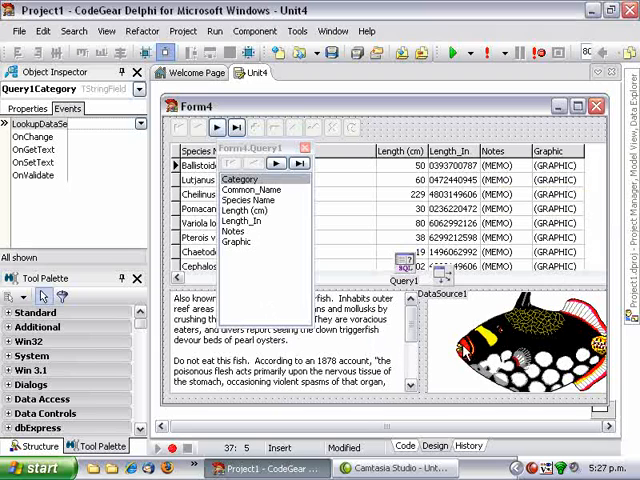
Step: Set the Notes and Graphic fields' Visible property to False
{"action": "left_click", "coordinate": [235, 231]}
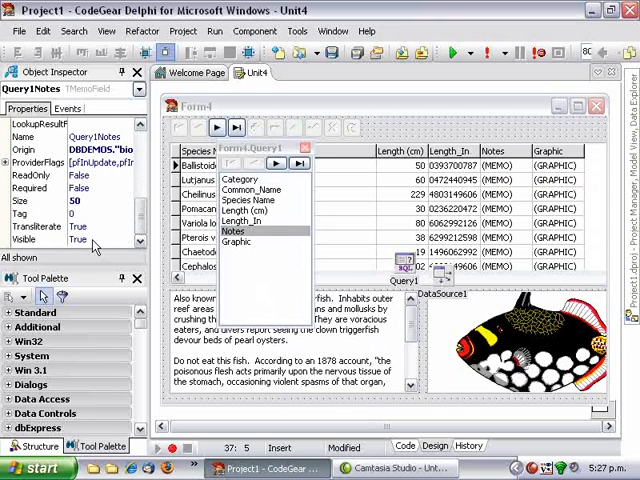
{"action": "left_click", "coordinate": [236, 241]}
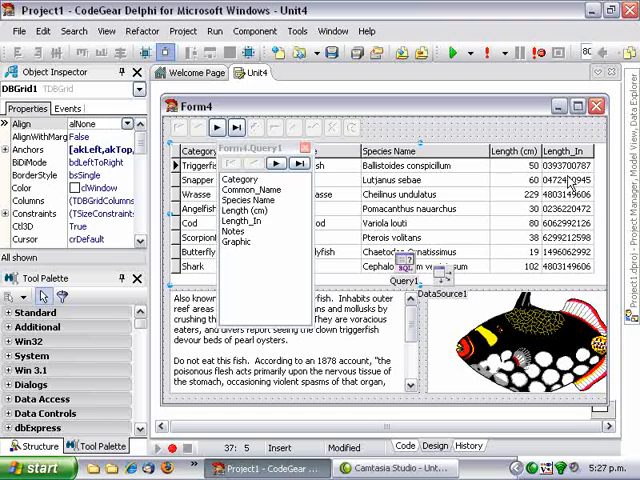
{"action": "mouse_move", "coordinate": [305, 239]}
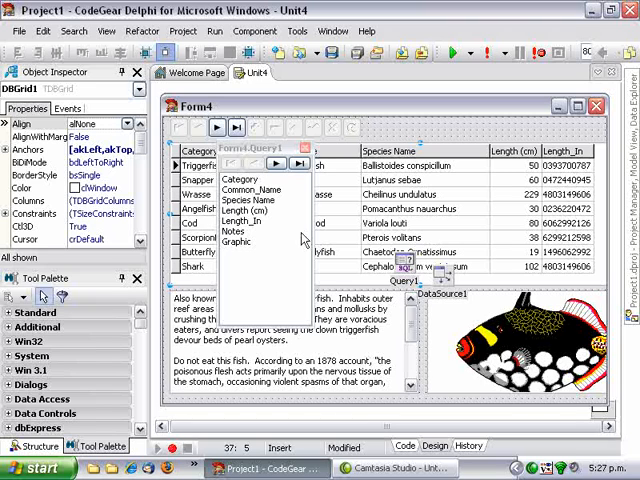
Step: Give the Length_In field a DisplayFormat of 0.00
{"action": "left_click", "coordinate": [247, 218]}
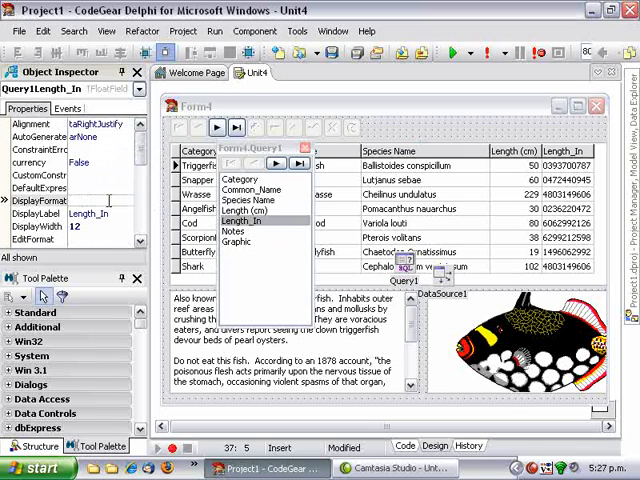
{"action": "type", "text": "0.00"}
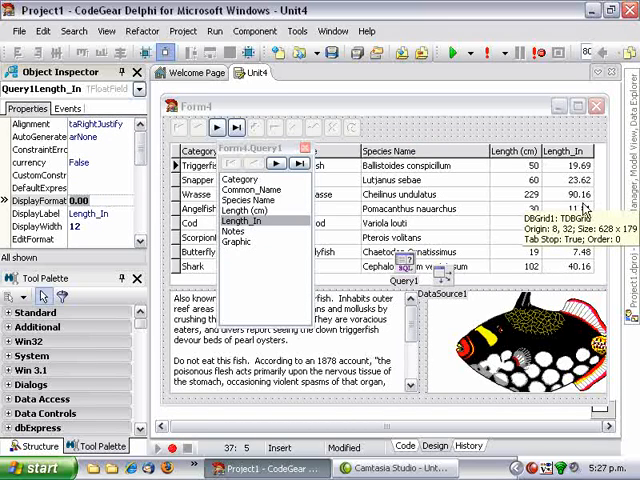
{"action": "mouse_move", "coordinate": [585, 210]}
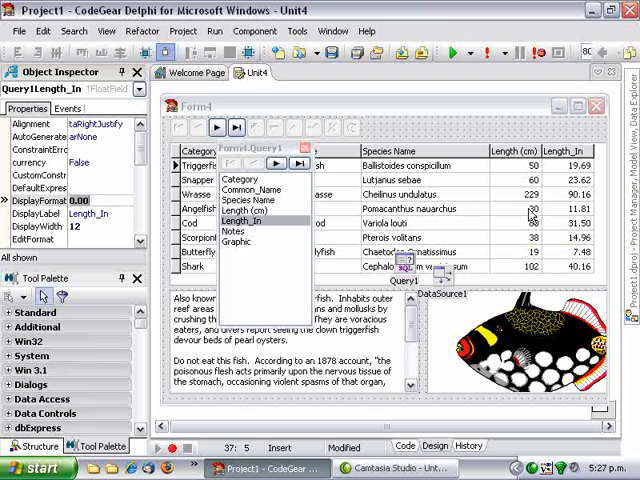
Step: Create the QueryLengthcmGetText OnGetText handler for the Length (cm) field from its events
{"action": "left_click", "coordinate": [250, 211]}
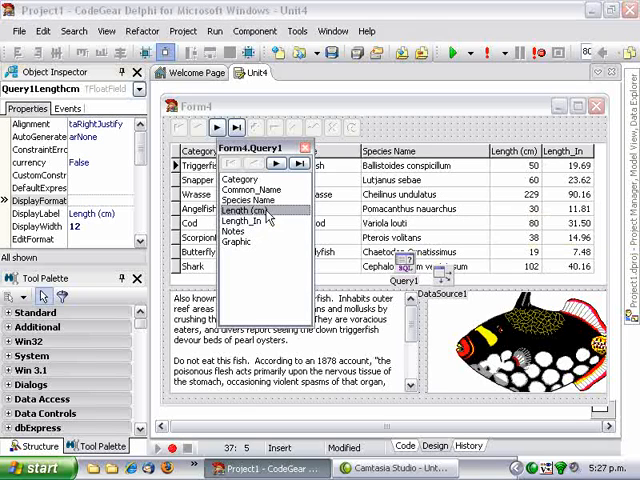
{"action": "mouse_move", "coordinate": [258, 215]}
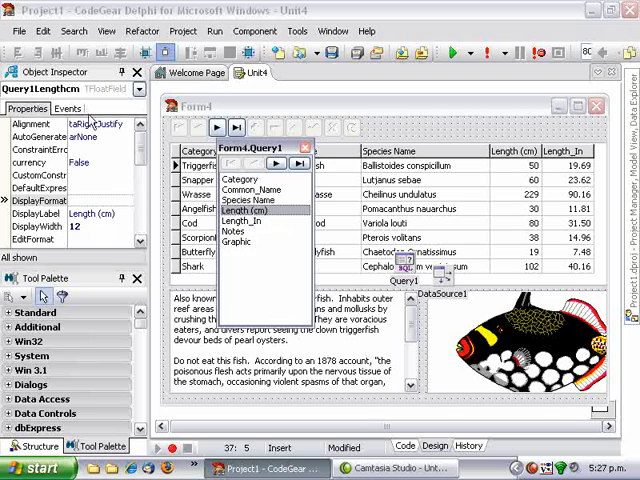
{"action": "left_click", "coordinate": [66, 108]}
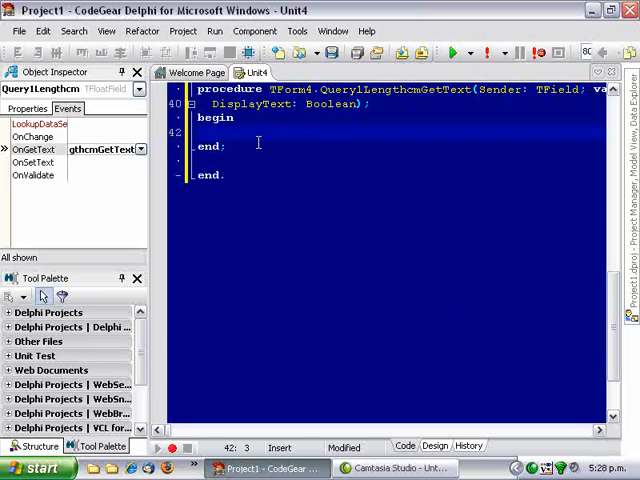
Step: Code the first branch: if Sender.AsFloat > 60, Text := 'Big Fish'
{"action": "type", "text": "if Ser then"}
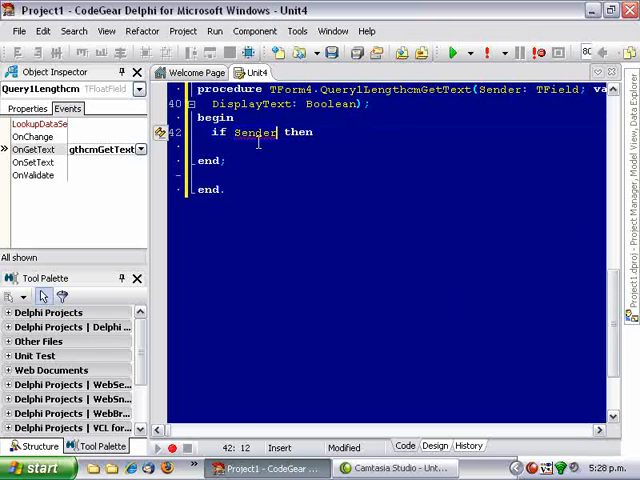
{"action": "type", "text": ".AsFloat >"}
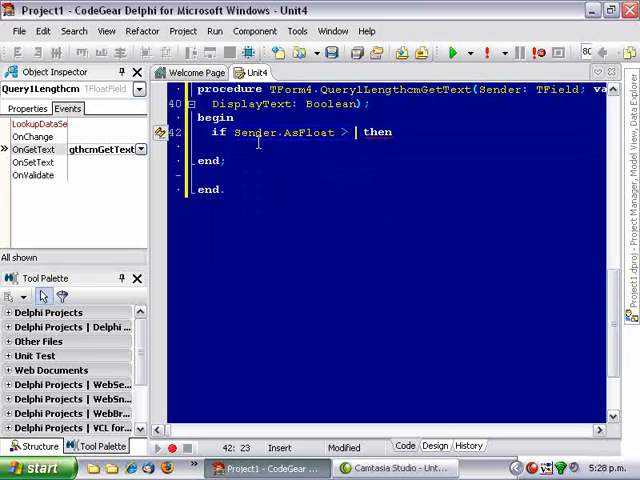
{"action": "type", "text": "60"}
{"action": "type", "text": "Text"}
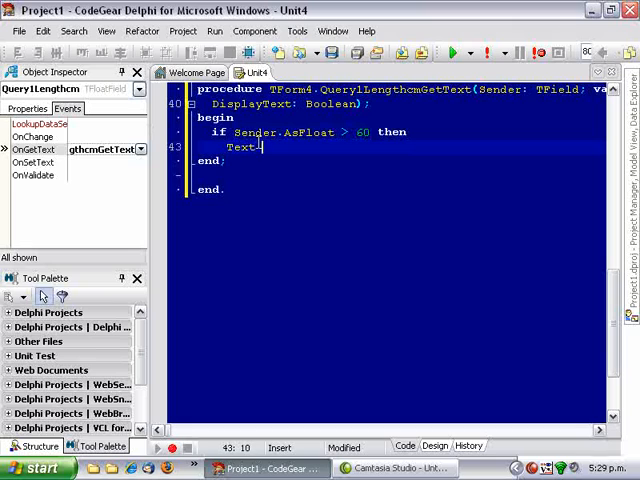
{"action": "type", "text": ":="}
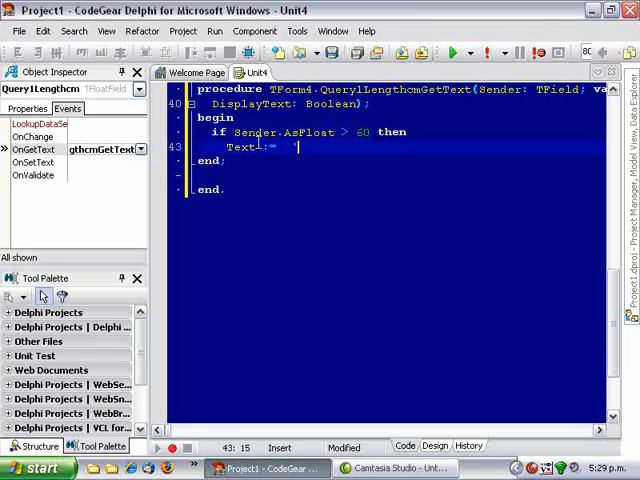
{"action": "type", "text": "'Big Fish'"}
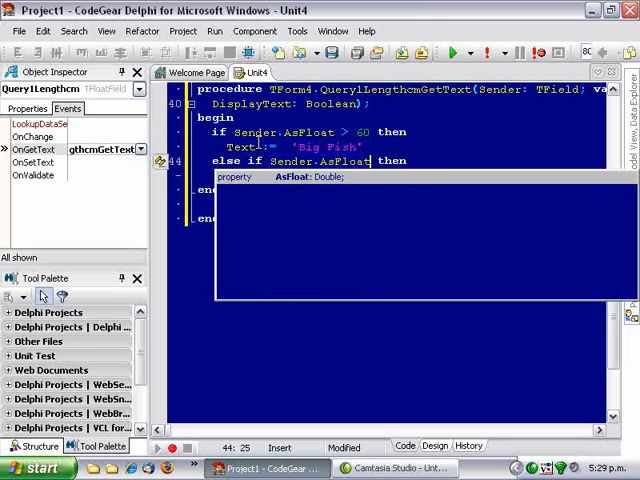
Step: Add the under-20 'Small Fish' branch and an else setting Text := Sender.AsString
{"action": "type", "text": "< 20"}
{"action": "type", "text": "Text := 'Small Fish"}
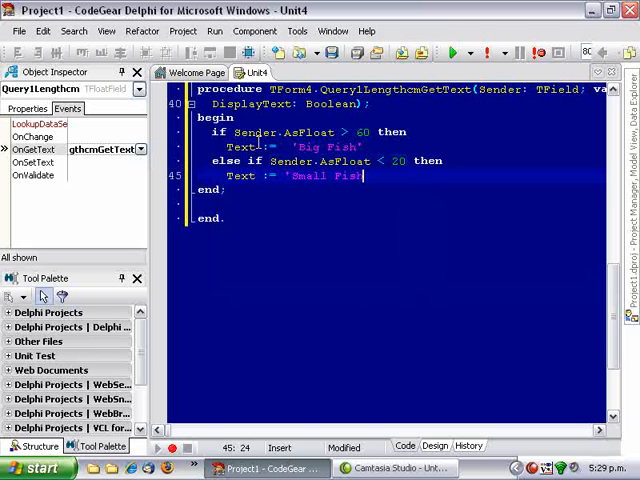
{"action": "type", "text": "else"}
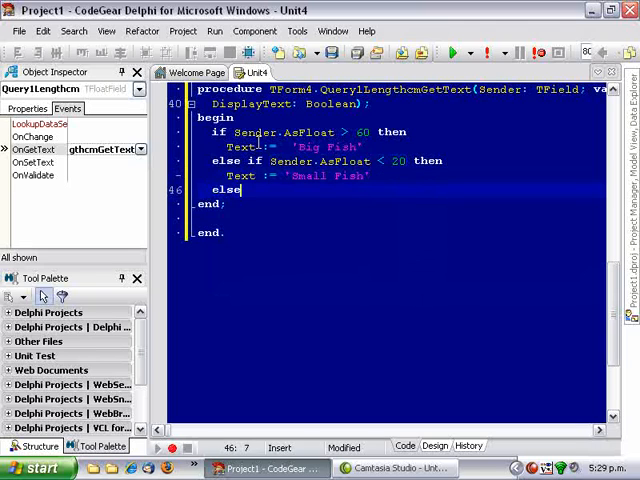
{"action": "type", "text": "Text :="}
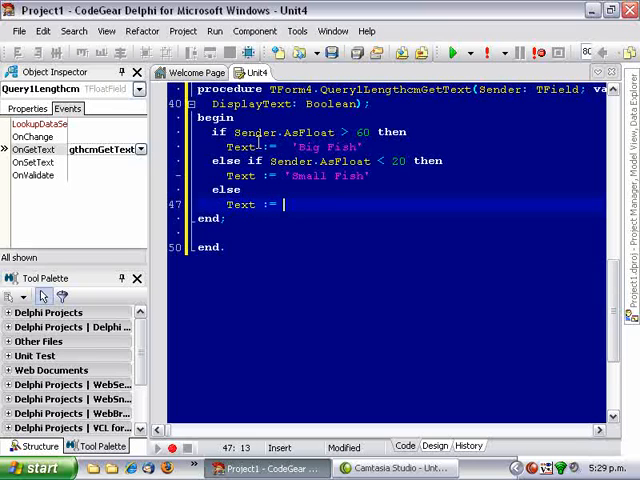
{"action": "type", "text": "Sender."}
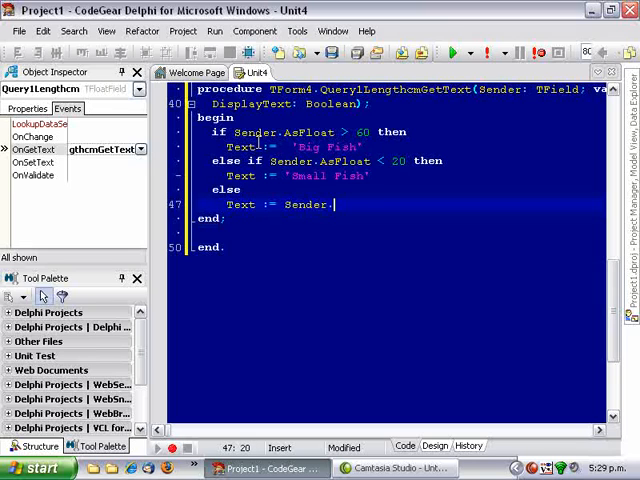
{"action": "type", "text": "AsString;"}
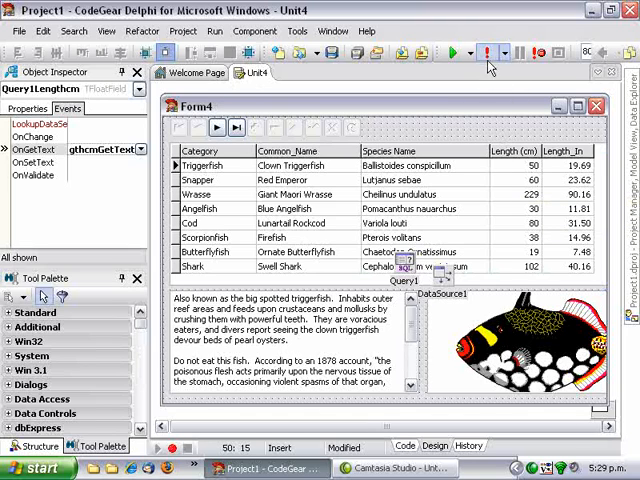
Step: Return to the form designer showing the fish grid
{"action": "left_click", "coordinate": [455, 53]}
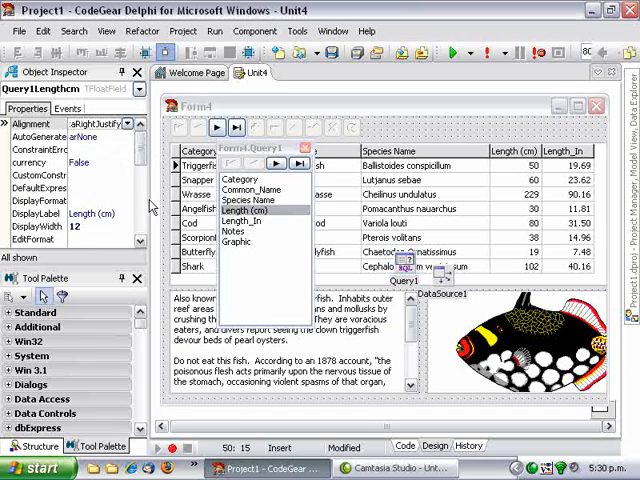
{"action": "left_click", "coordinate": [78, 161]}
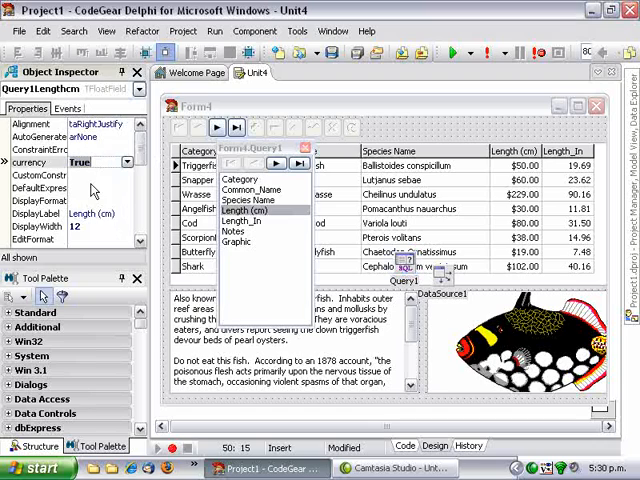
{"action": "left_click", "coordinate": [97, 161]}
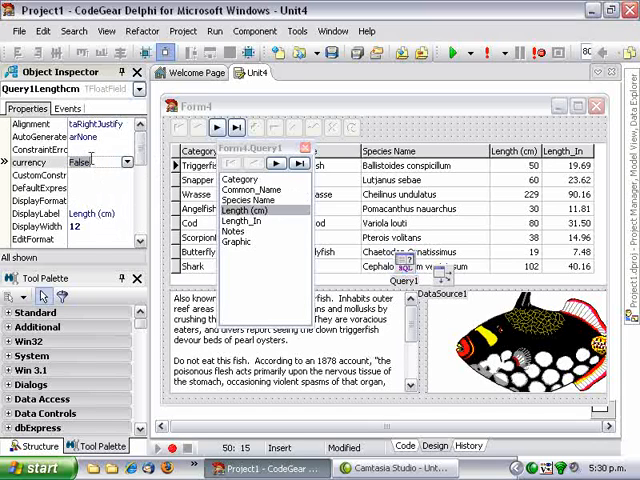